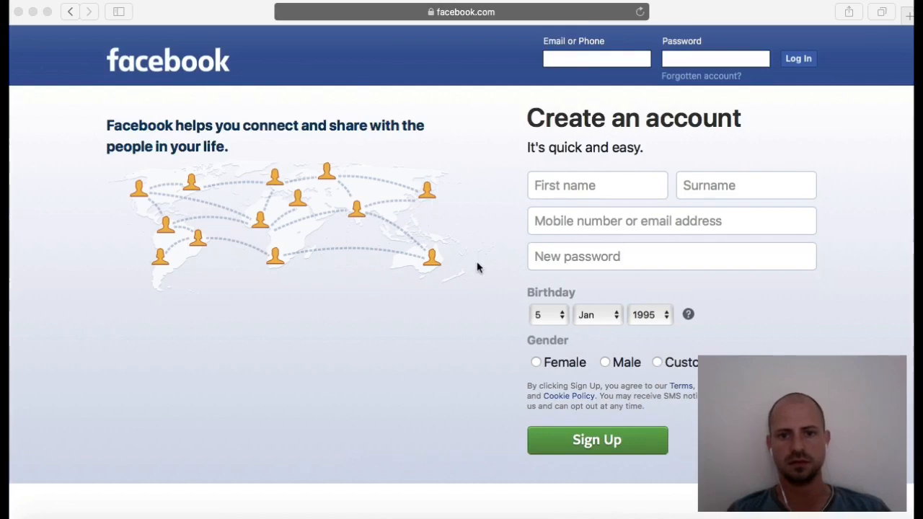
mouse_move(485, 179)
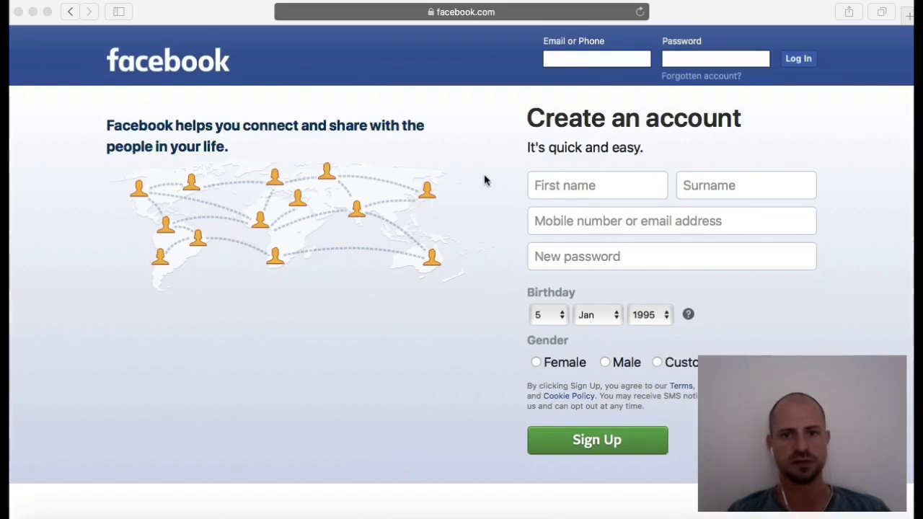
- Add a Layer7 protocol named 'Block Facebook' with a pasted facebook.com regexp pattern
click(640, 11)
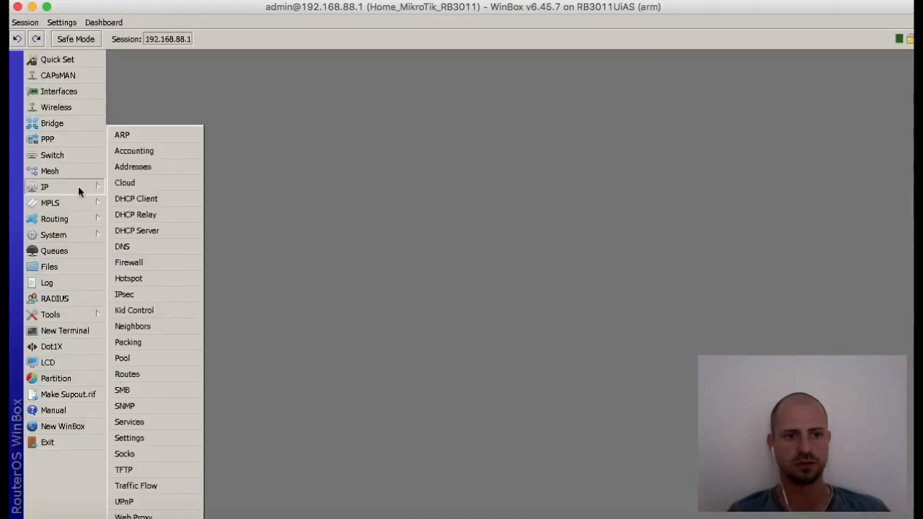
click(128, 262)
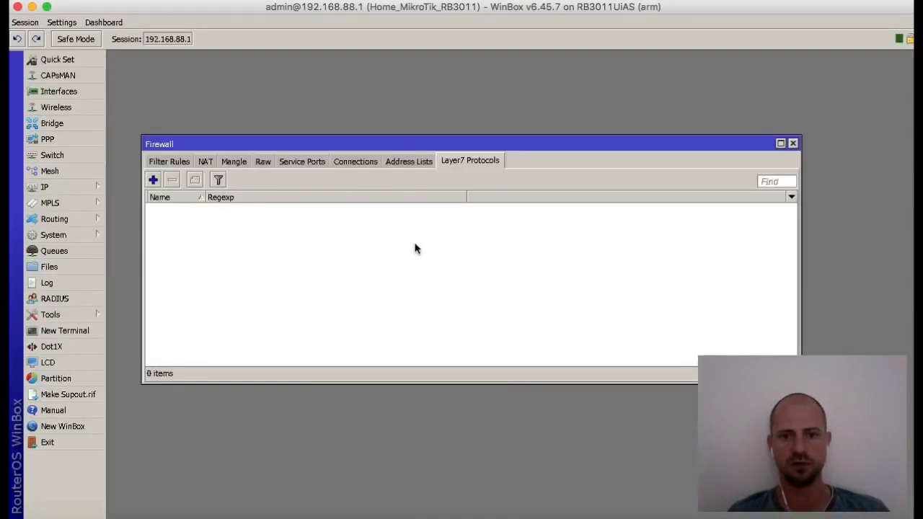
mouse_move(163, 182)
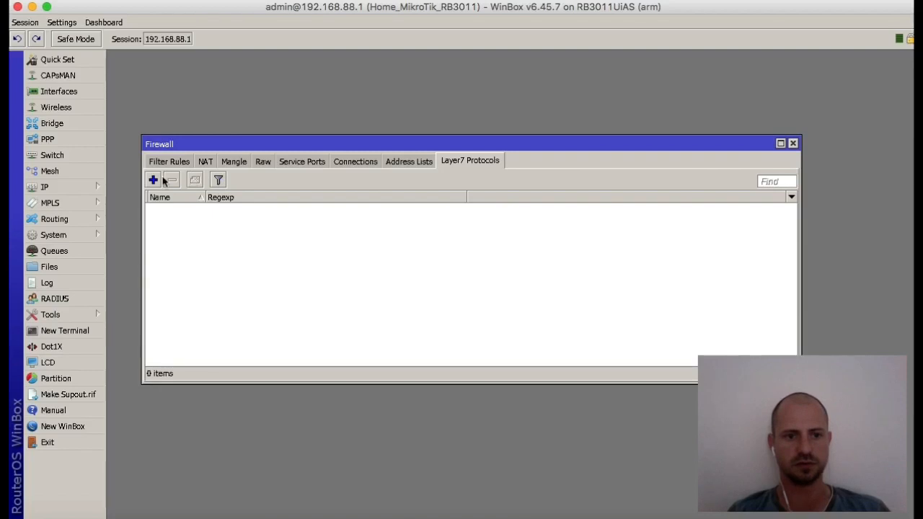
click(152, 180)
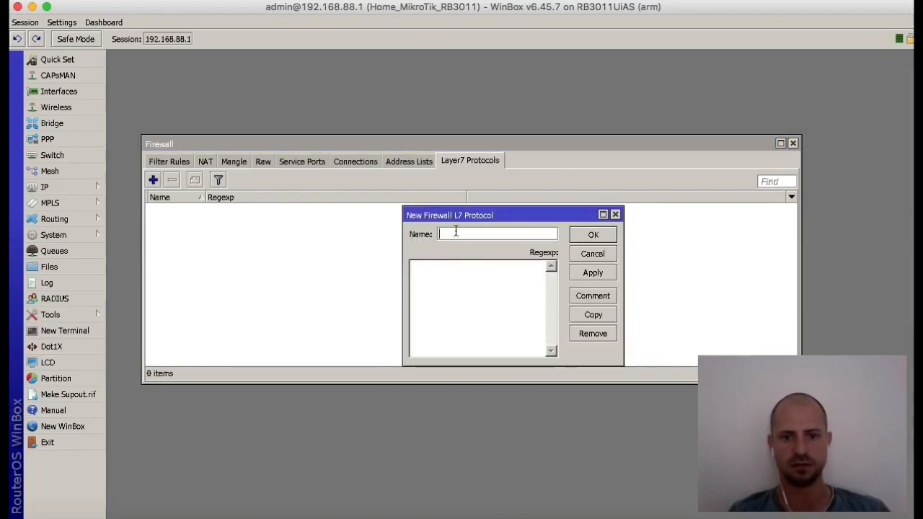
text(Block Facebook)
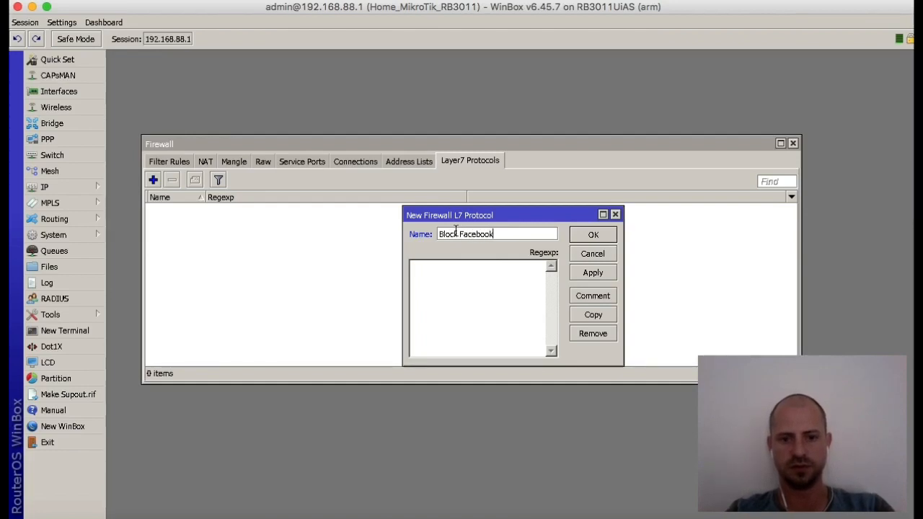
right_click(482, 310)
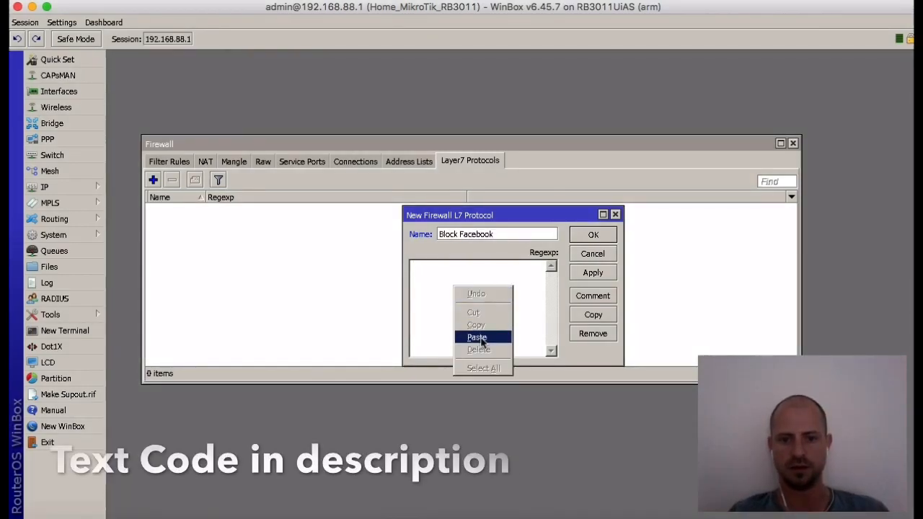
click(477, 336)
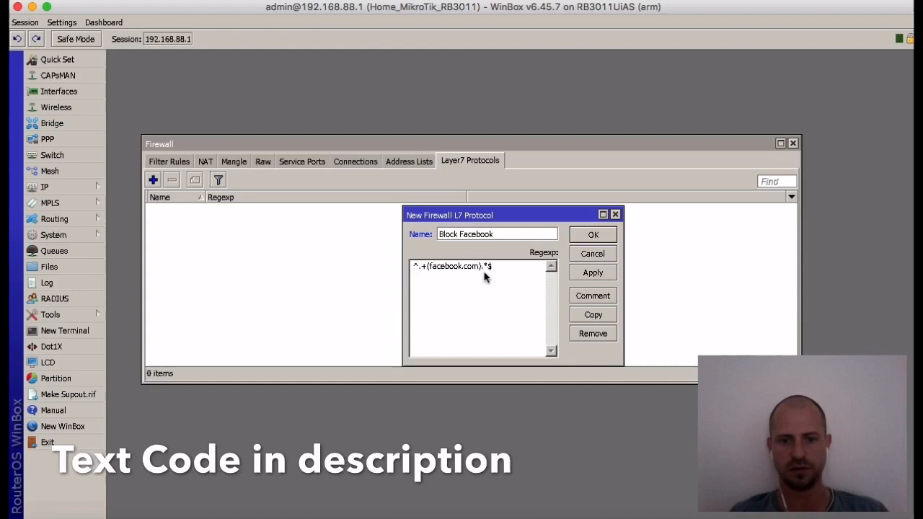
double_click(458, 267)
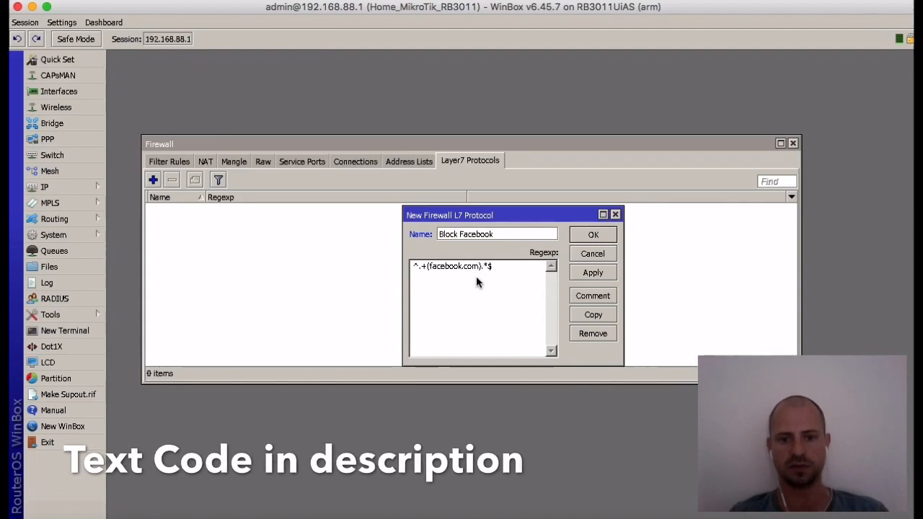
- Save the Block Facebook protocol and start a new forward-chain filter rule
click(592, 234)
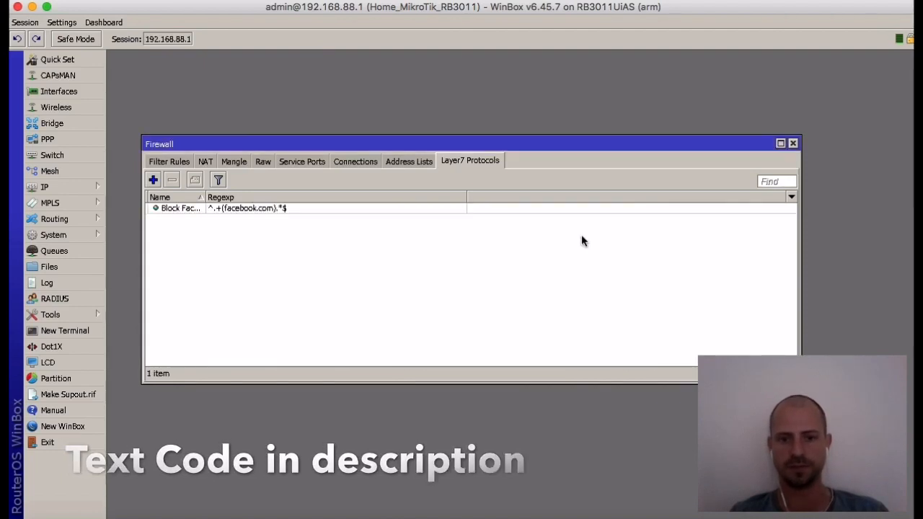
click(168, 161)
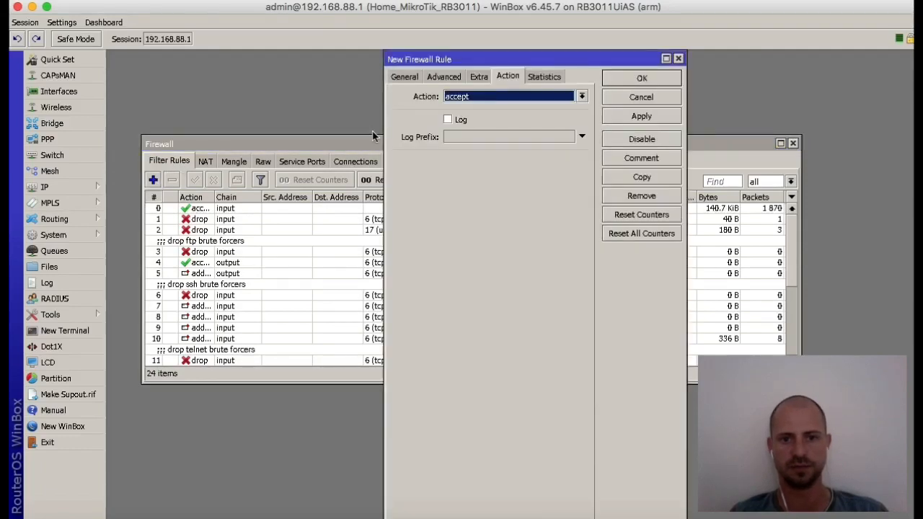
click(404, 77)
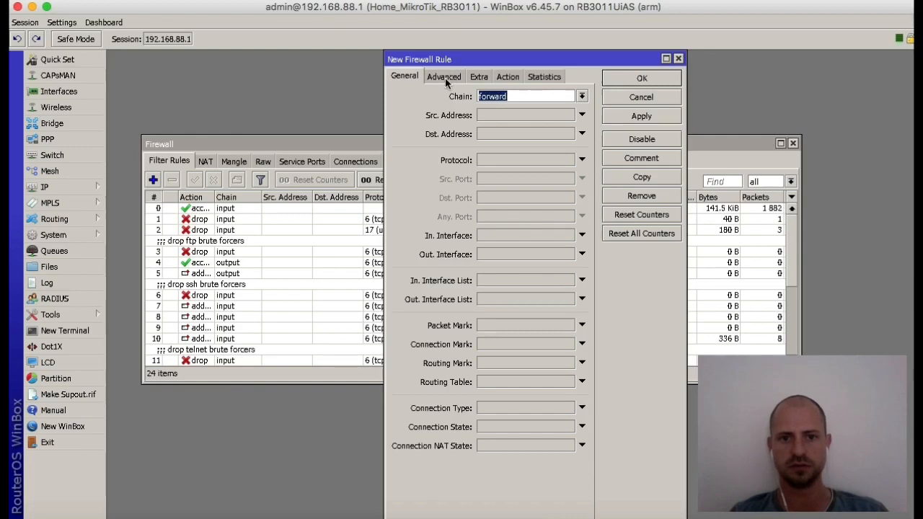
- Match the Block Facebook Layer7 protocol and set the rule action to drop
click(443, 76)
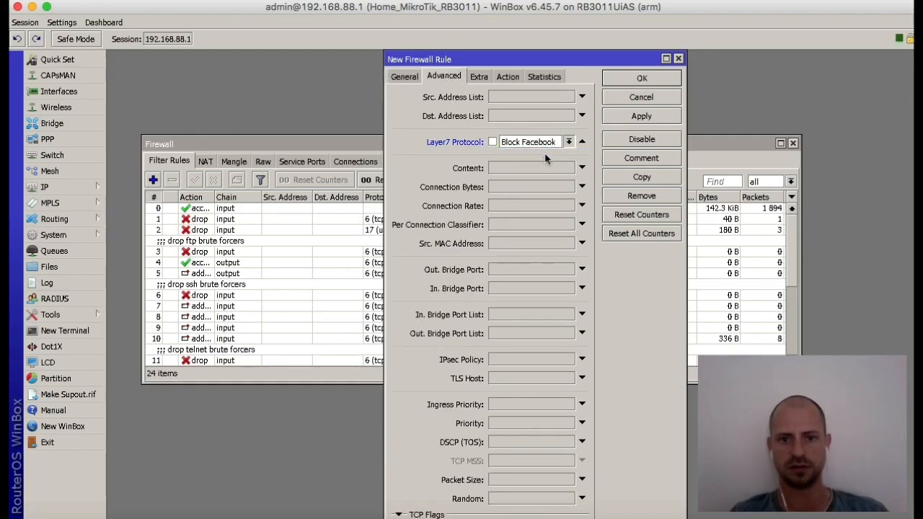
click(506, 76)
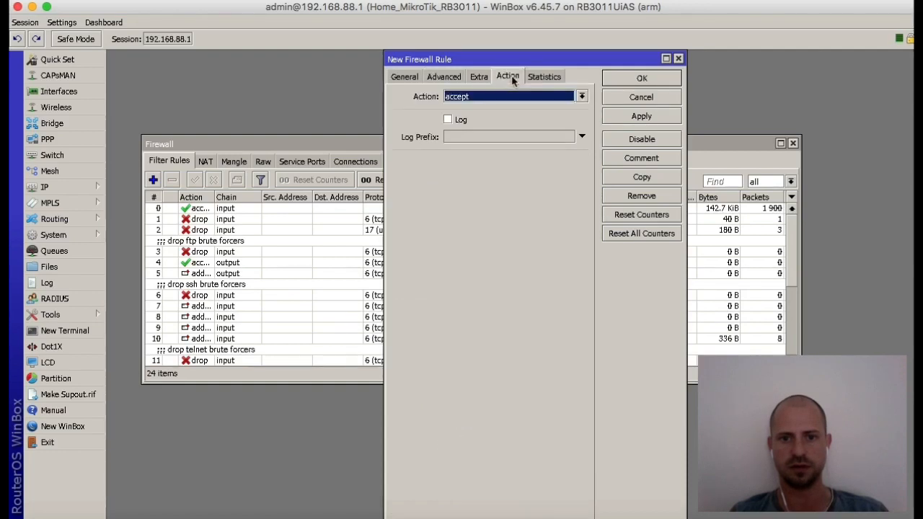
click(581, 96)
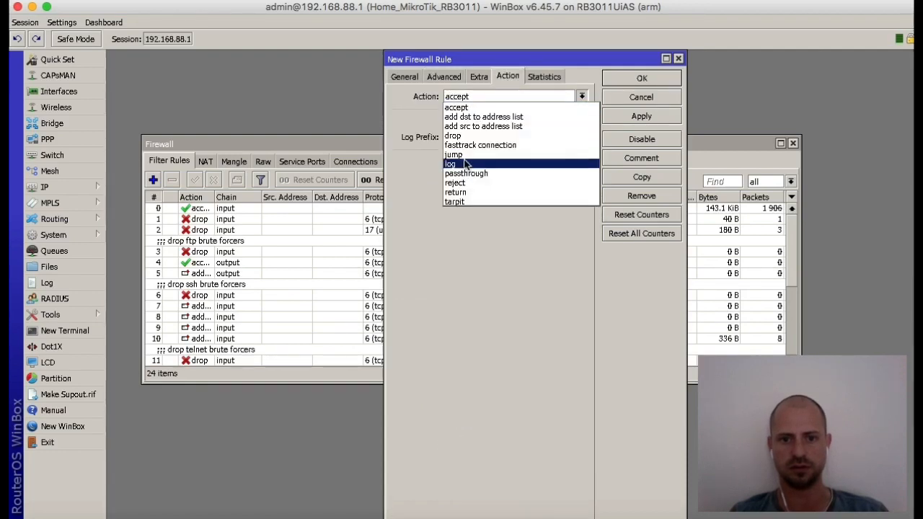
click(451, 136)
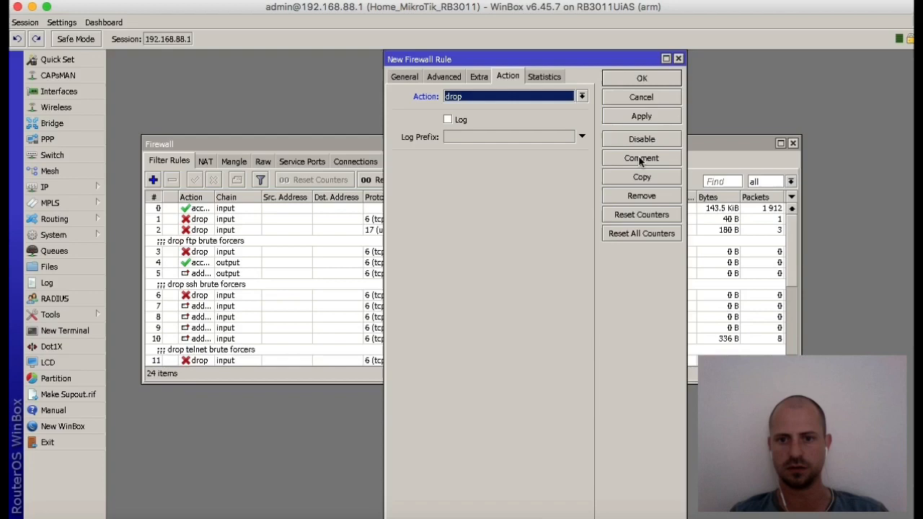
- Add the comment 'Block Facebook Traffic' to the new drop rule
click(641, 158)
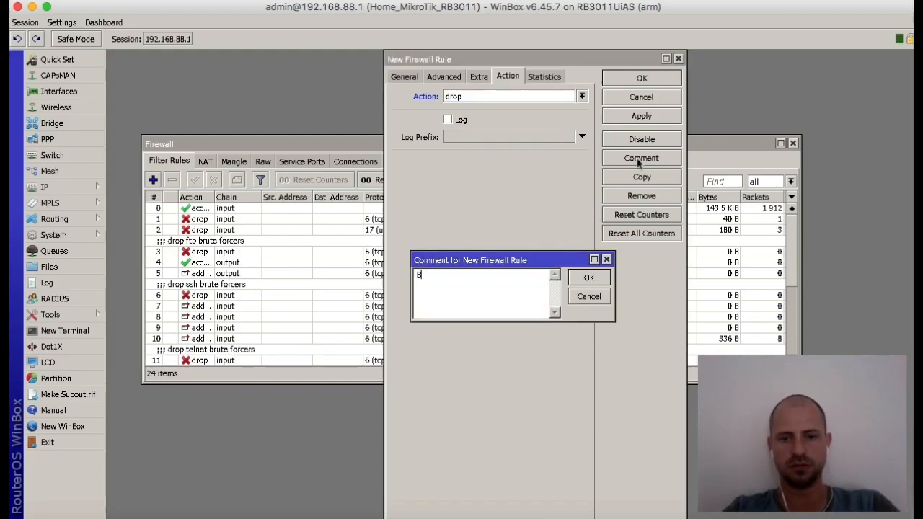
text(lock Fce)
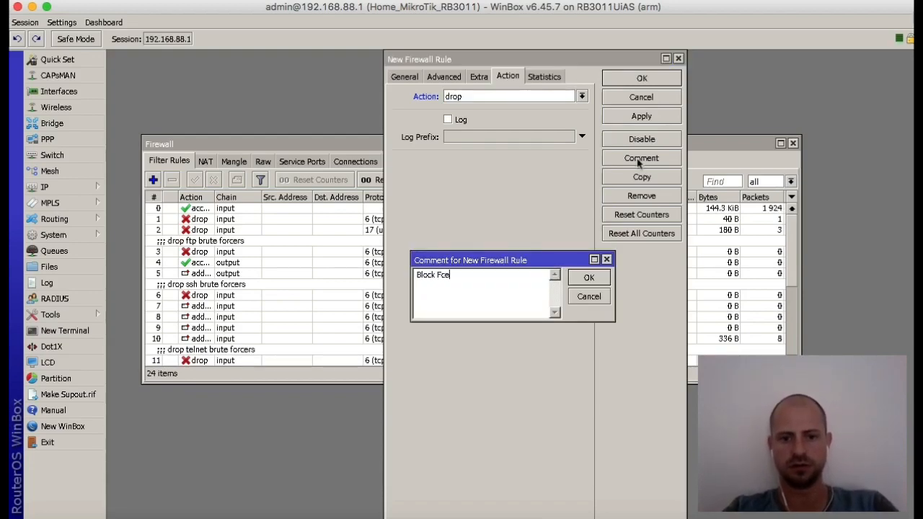
text(acebook)
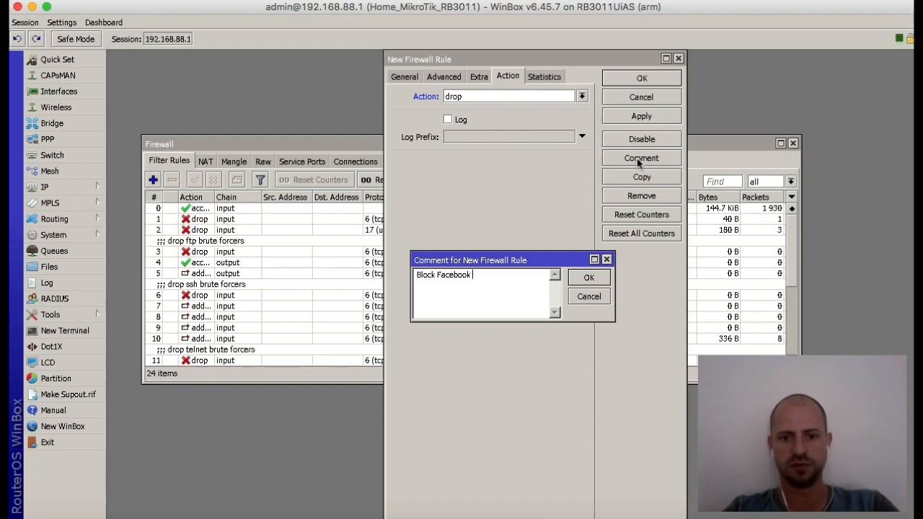
text(Traffic)
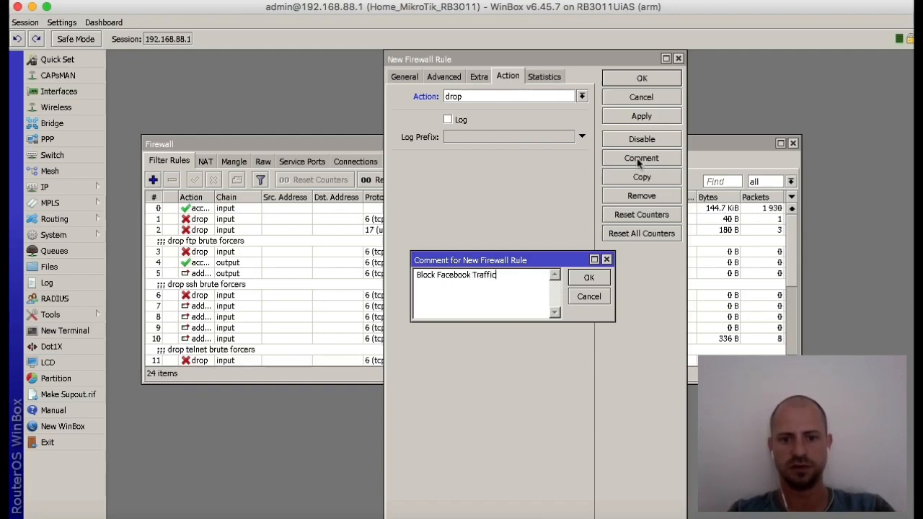
click(588, 277)
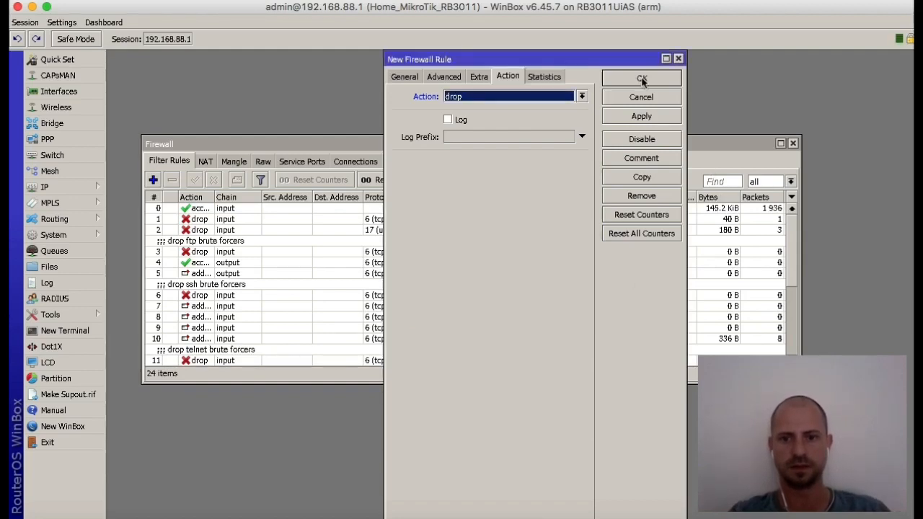
- Save the drop rule, select new rule 24, and view the Layer7 Protocols list
click(641, 78)
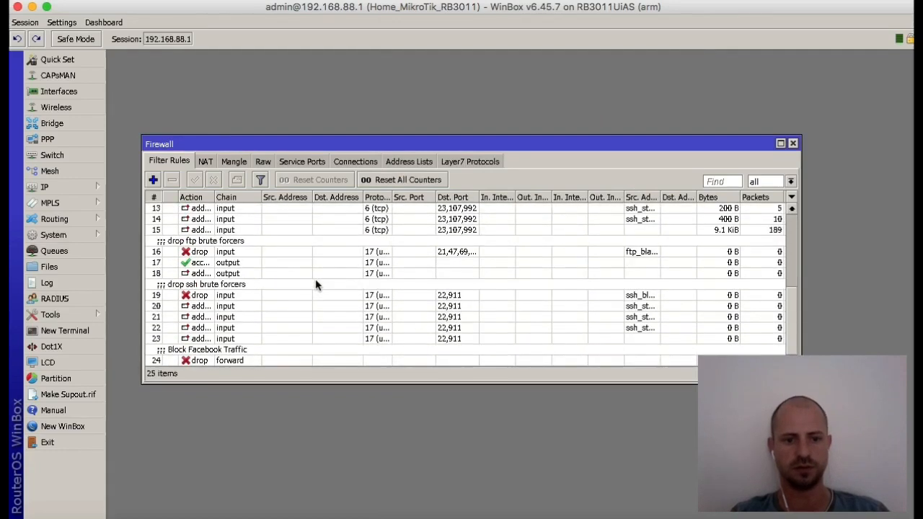
click(229, 361)
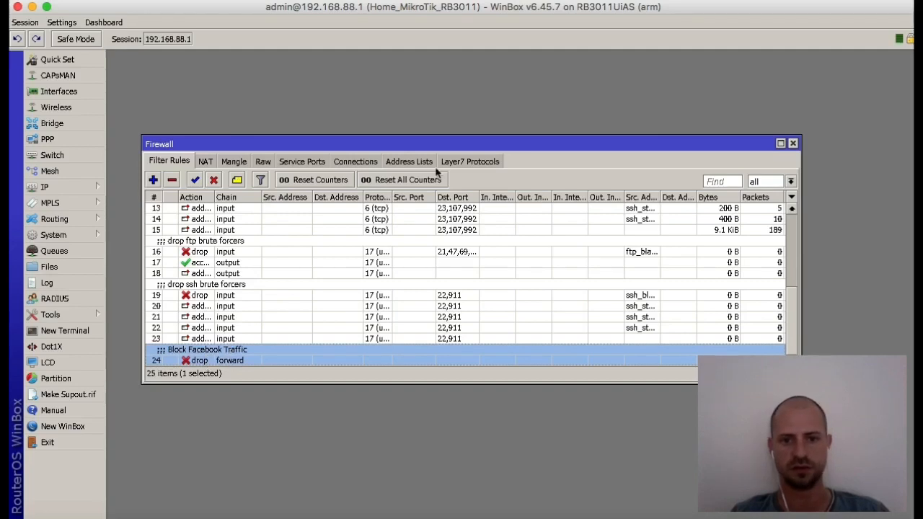
click(469, 161)
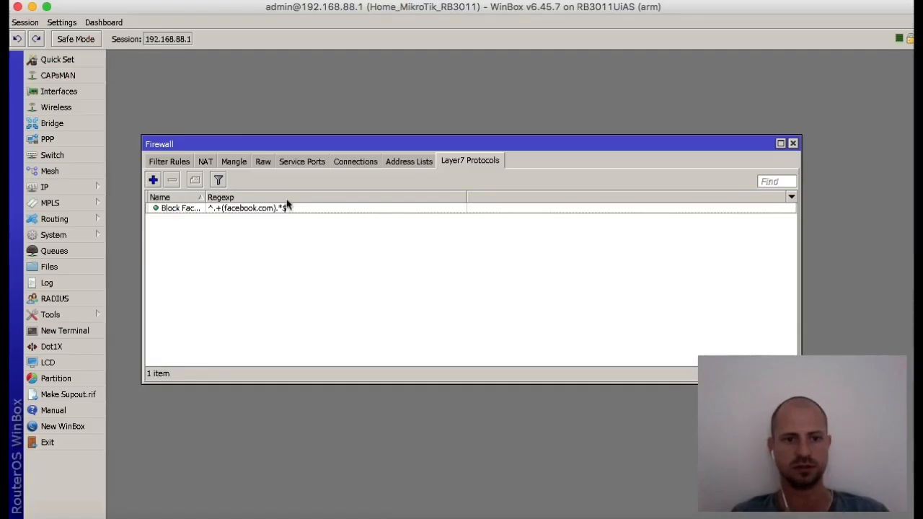
- Reload facebook.com in Safari and click the Email or Phone field to test the block
click(171, 180)
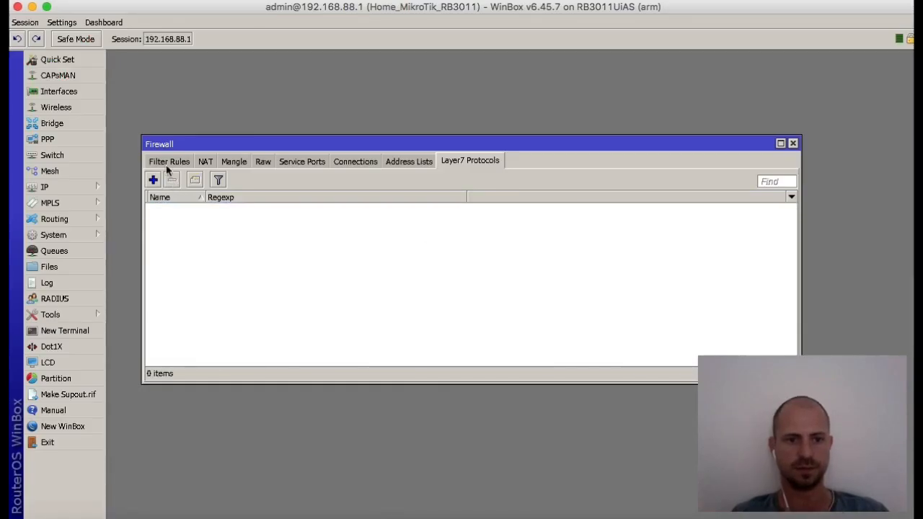
click(168, 160)
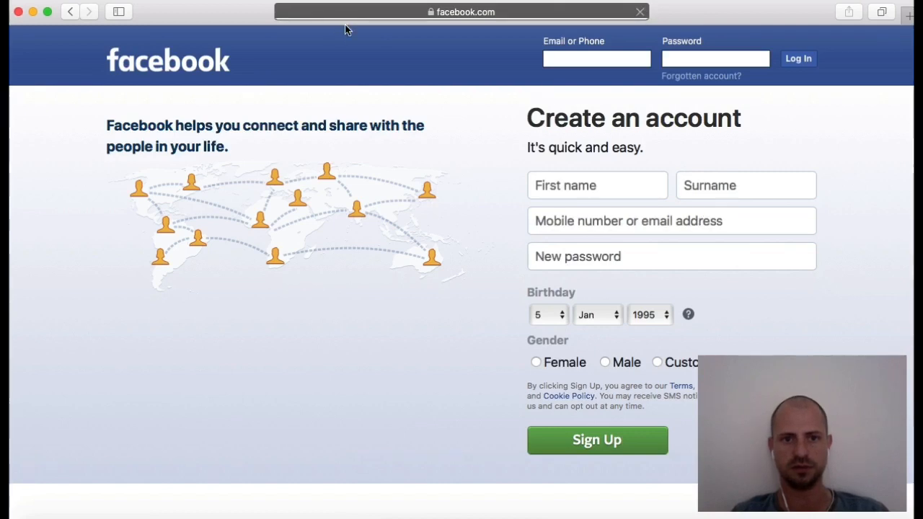
click(596, 58)
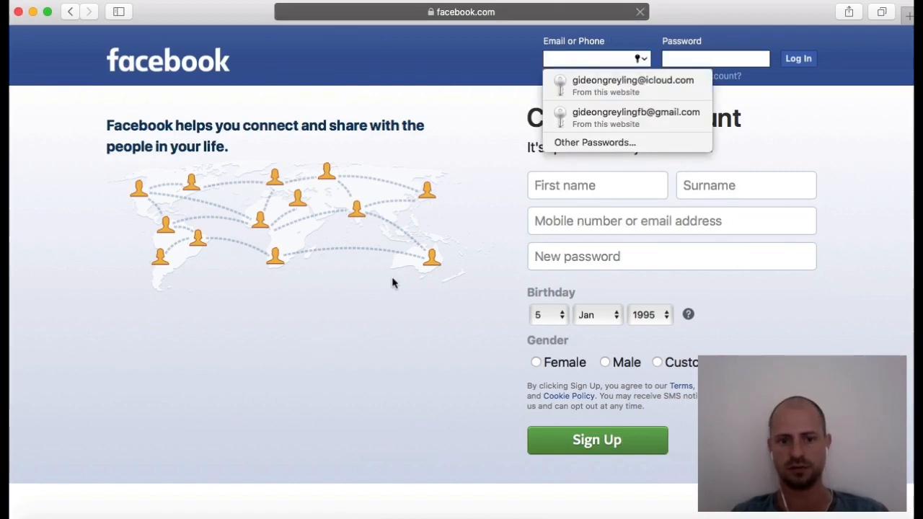